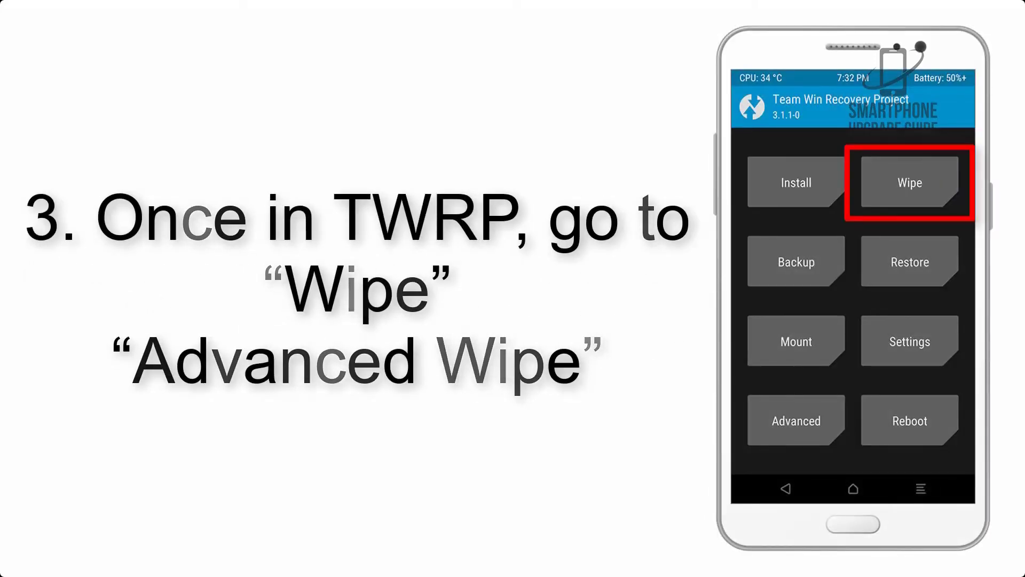
Open Wipe to reach Advanced Wipe with Dalvik Cache, System, data and Cache ticked
{"action": "left_click", "coordinate": [908, 181]}
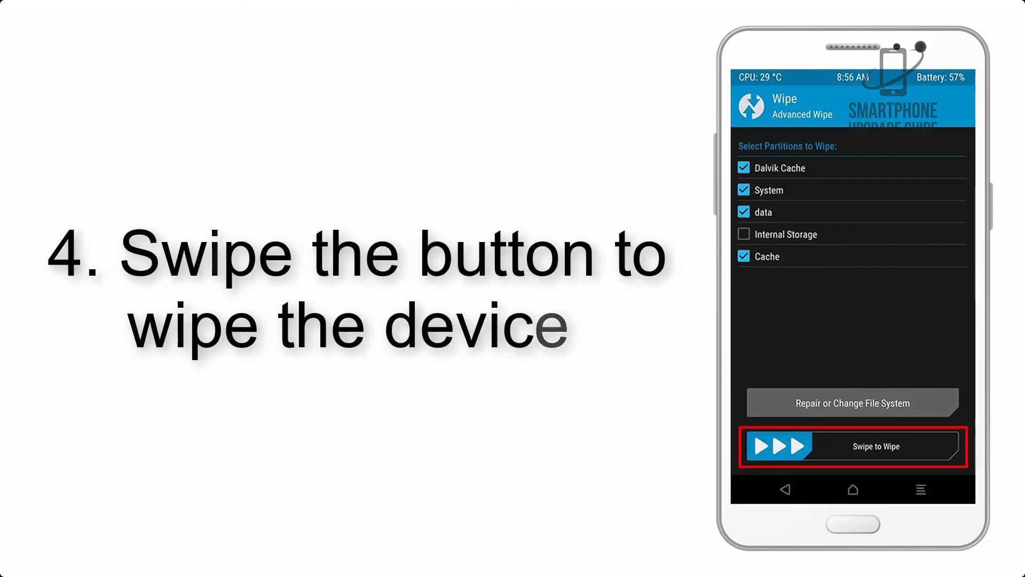
Wipe Dalvik Cache, System, data and Cache, then return to the main menu's Install
{"action": "left_click_drag", "start_coordinate": [778, 446], "coordinate": [949, 447]}
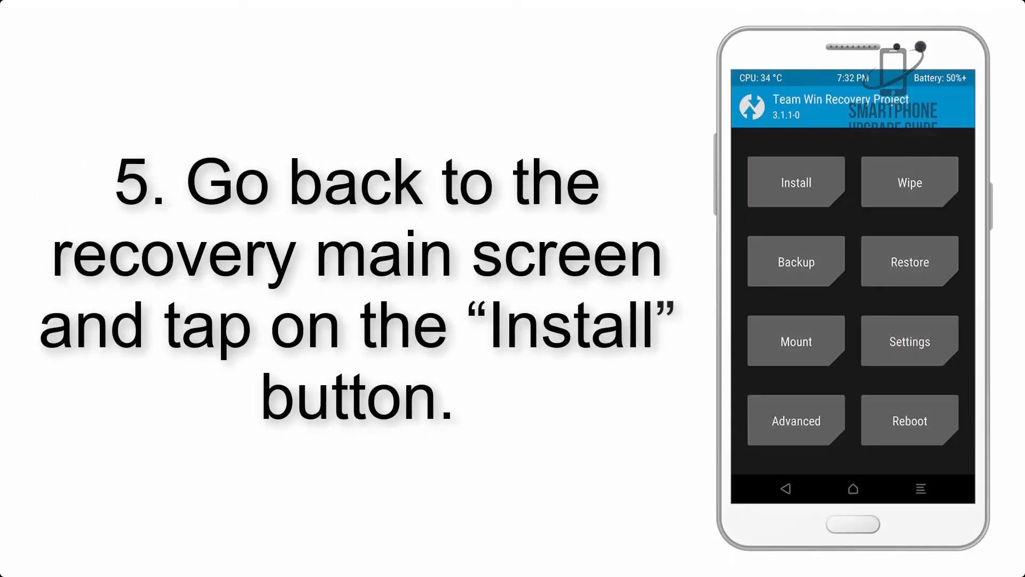
{"action": "left_click", "coordinate": [795, 183]}
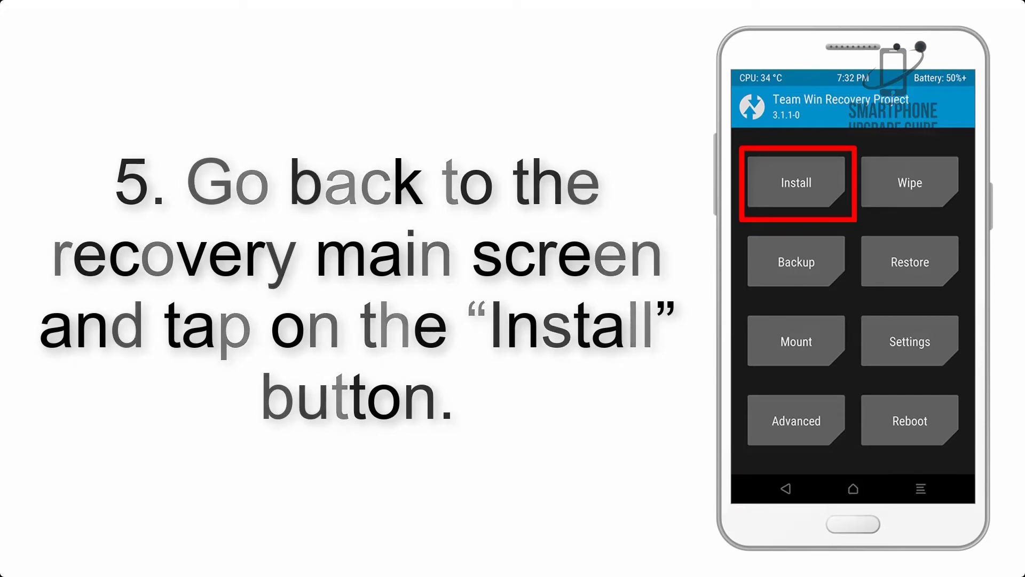
{"action": "left_click", "coordinate": [795, 183]}
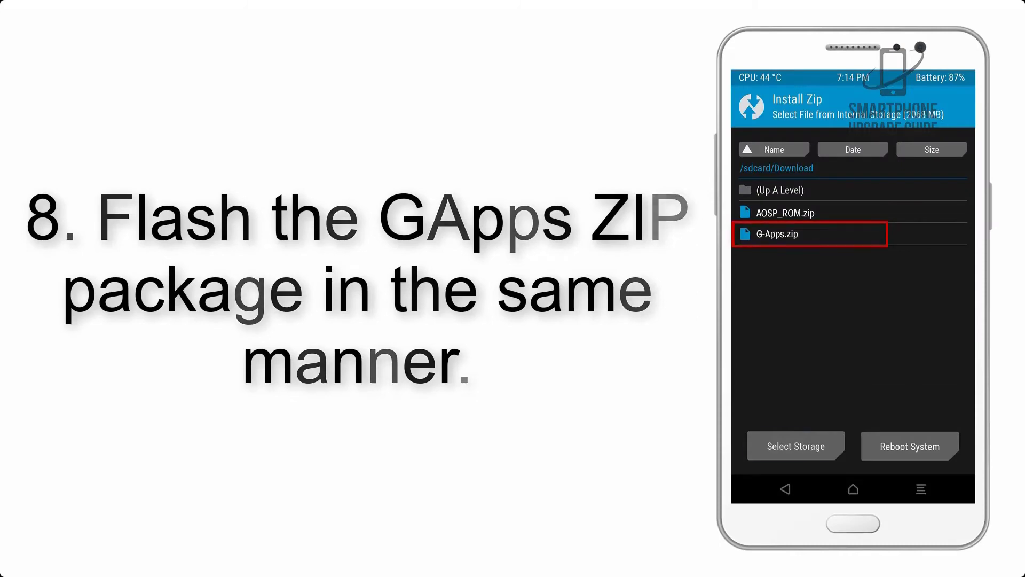
Select G-Apps.zip in /sdcard/Download to flash it
{"action": "left_click", "coordinate": [810, 234]}
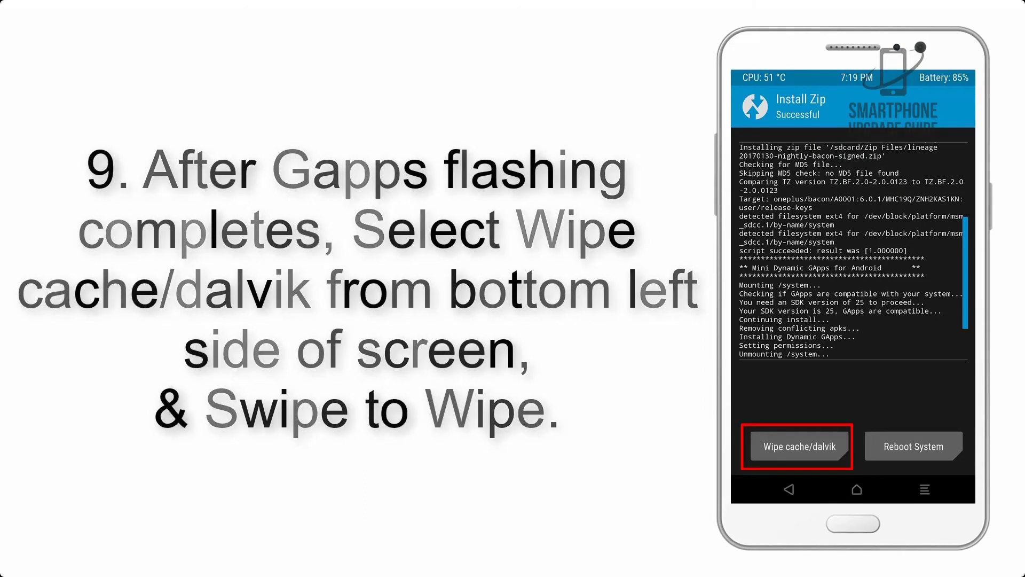
Wipe cache and Dalvik cache after the successful GApps install
{"action": "left_click", "coordinate": [912, 447]}
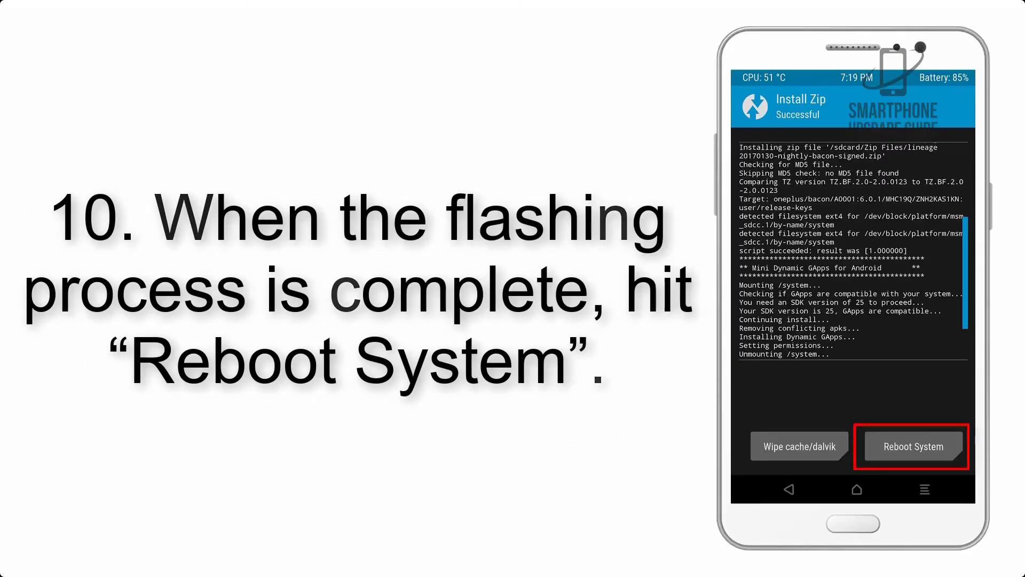